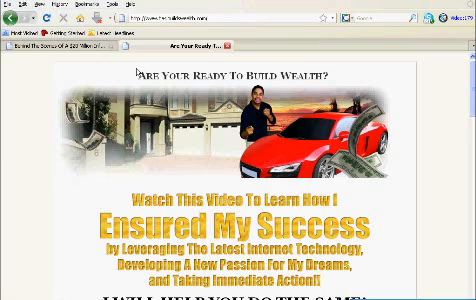
mouse_move(136, 72)
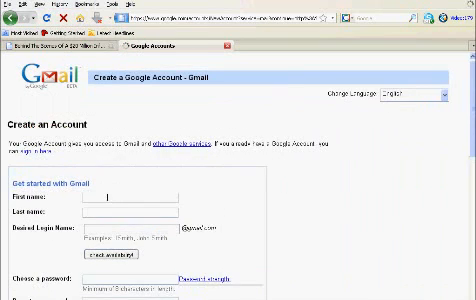
Step: Scroll to the Desired Login Name field and review the availability result with suggested alternative names
scroll("down", 3)
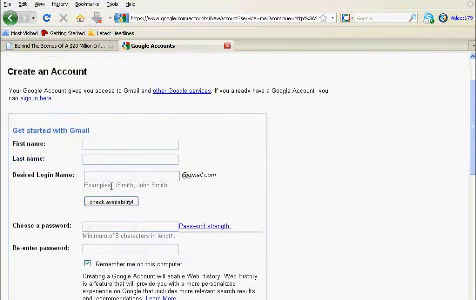
scroll("down", 3)
type("oscott")
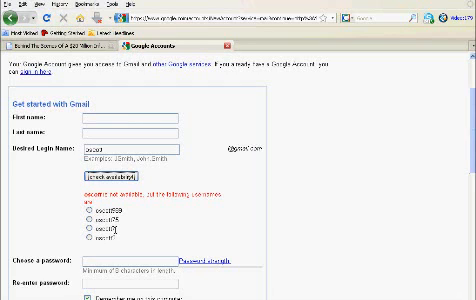
scroll("down", 3)
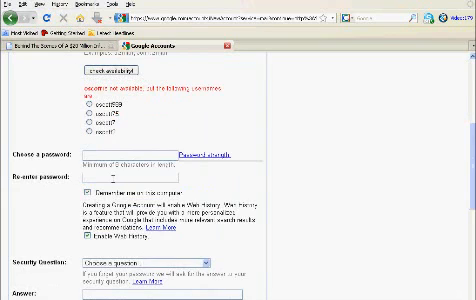
Step: Scroll to the Security Question dropdown and choose a question for the new account
scroll("down", 3)
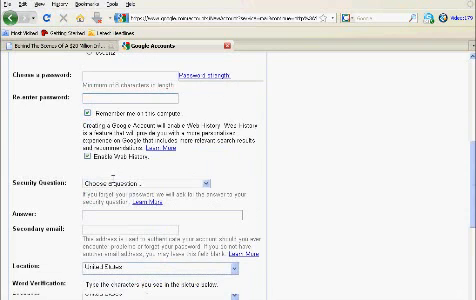
scroll("down", 3)
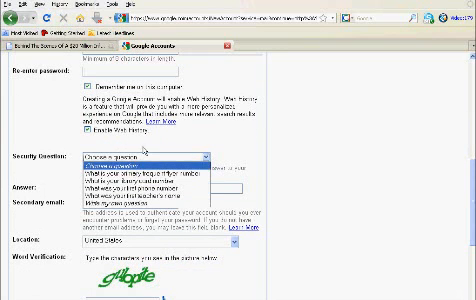
left_click(150, 156)
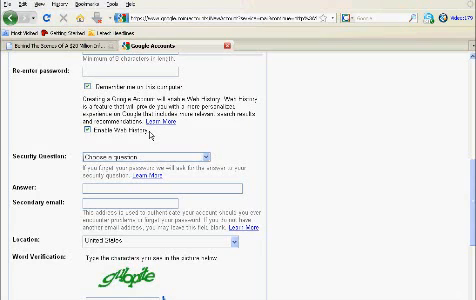
mouse_move(148, 136)
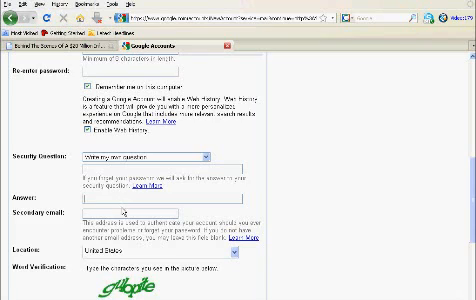
Step: Scroll through Word Verification and Terms of Service, then back to the name and login fields
scroll("down", 3)
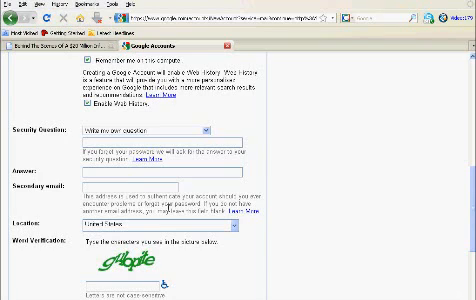
scroll("down", 3)
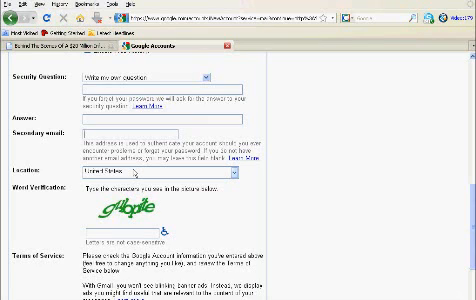
scroll("down", 3)
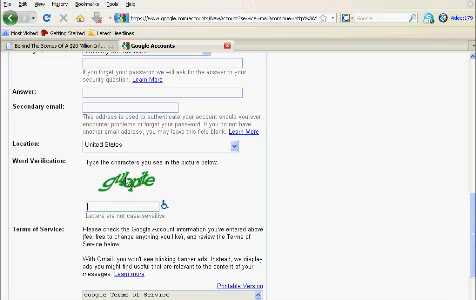
scroll("down", 3)
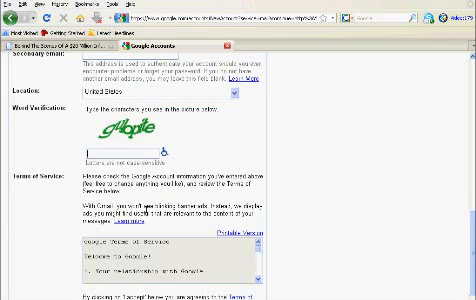
scroll("down", 3)
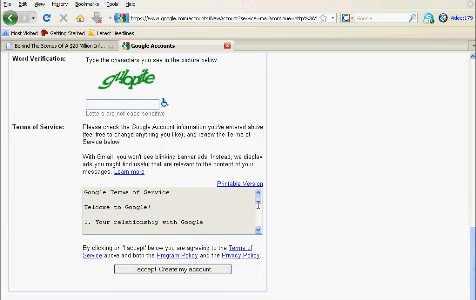
scroll("down", 3)
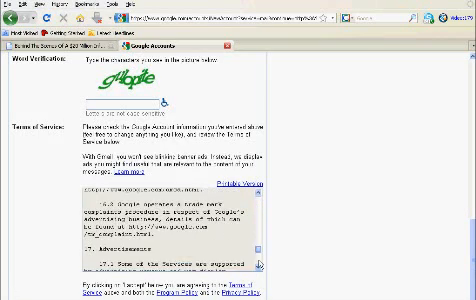
scroll("down", 3)
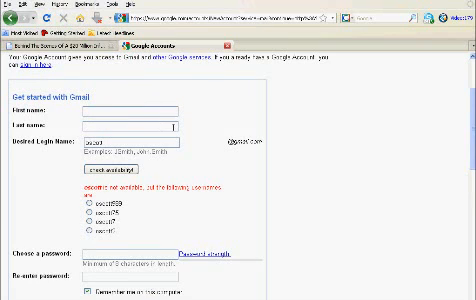
Step: Scroll the completed signup form toward the 'I accept. Create my account.' button
scroll("down", 3)
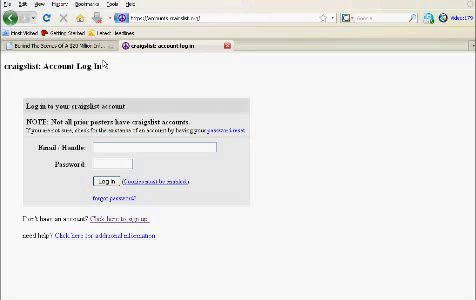
mouse_move(112, 64)
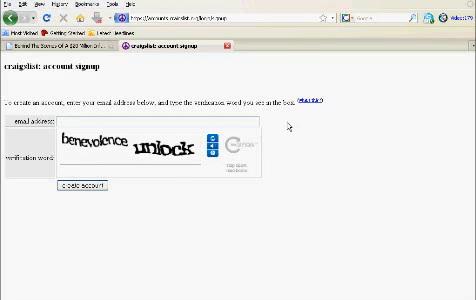
mouse_move(148, 212)
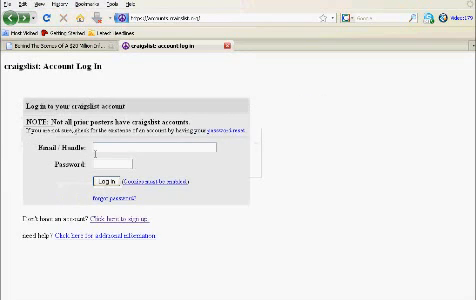
Step: Log in with email and password to reach the craigslist account postings page
left_click(152, 148)
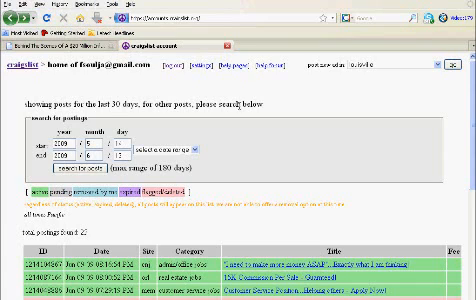
Step: Scroll the postings table to review statuses, then browse the Knoxville city homepage categories
scroll("down", 3)
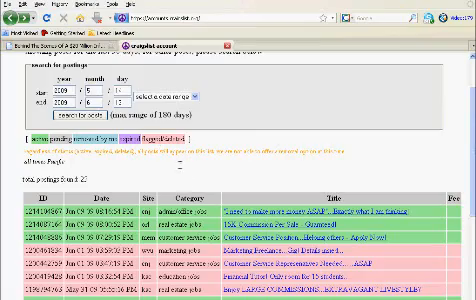
scroll("down", 3)
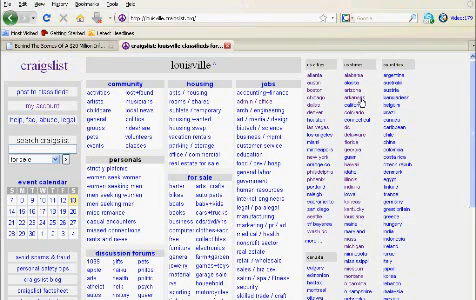
scroll("down", 3)
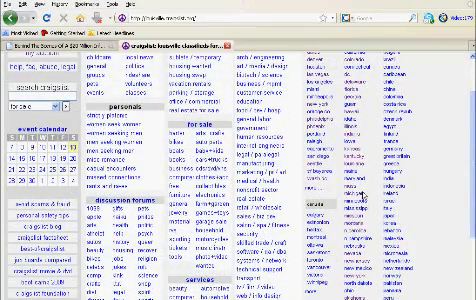